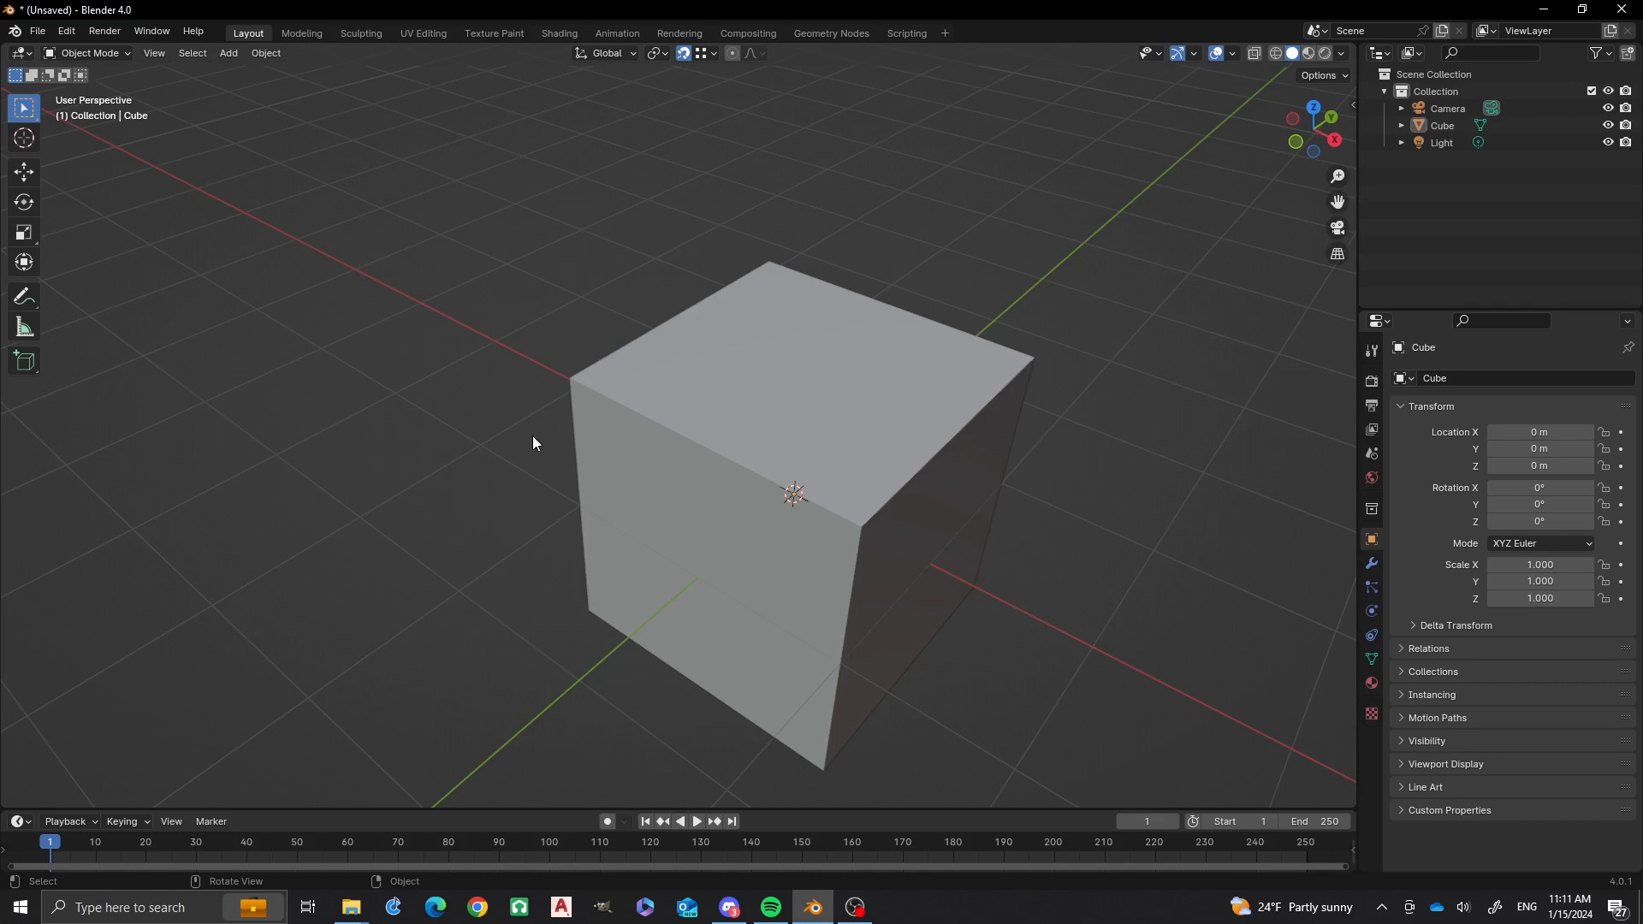
mouse_move(483, 408)
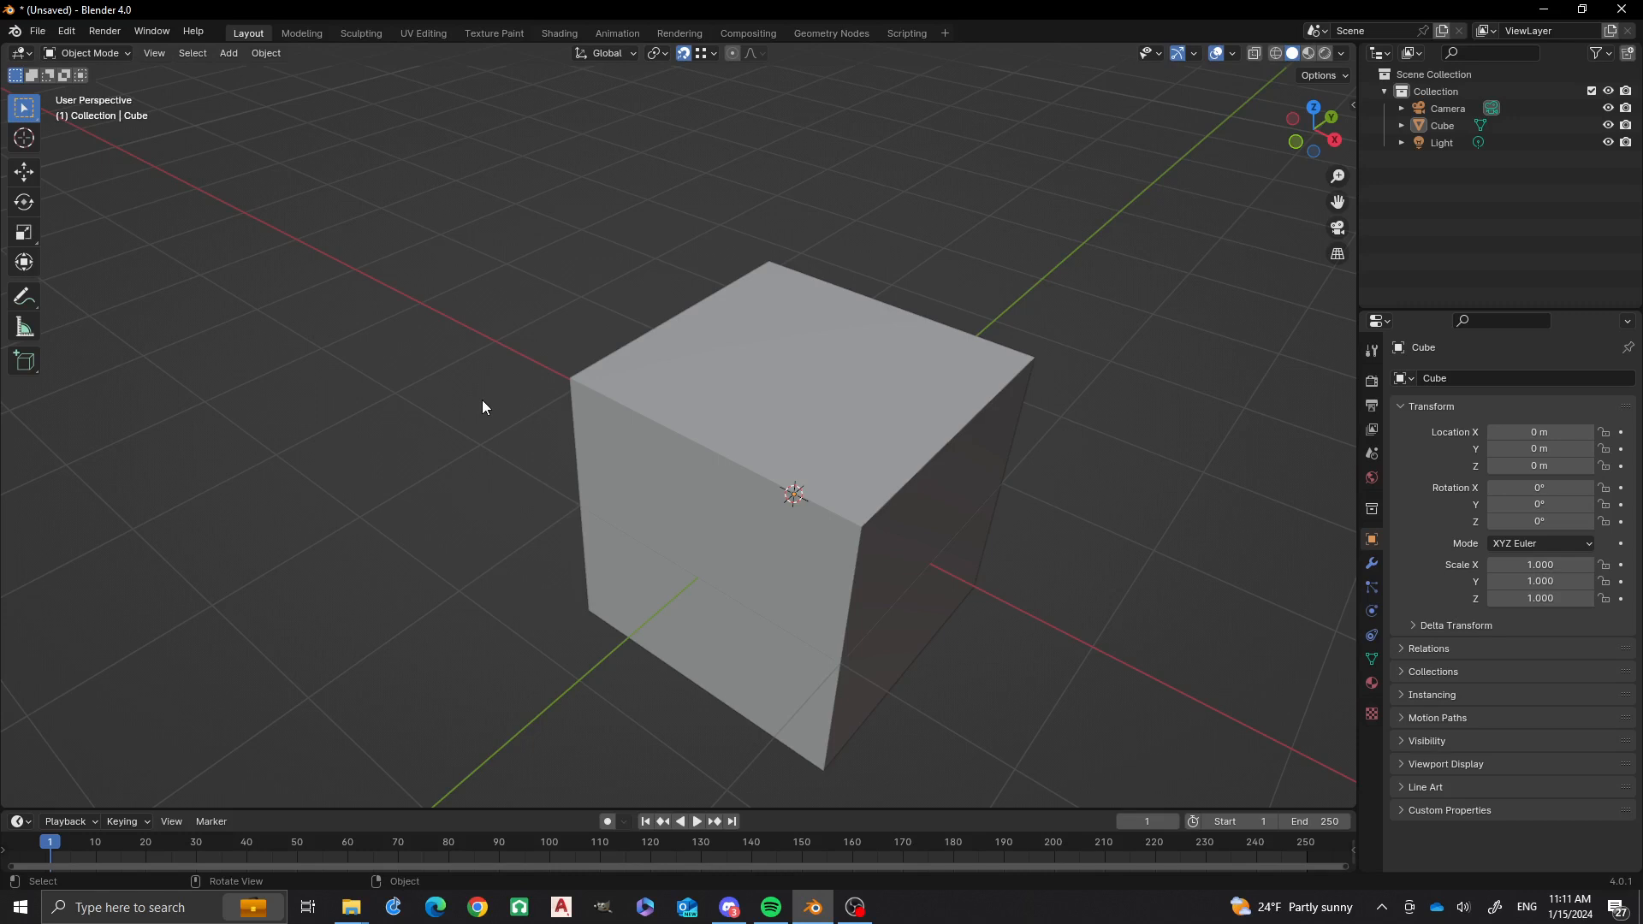
mouse_move(657, 426)
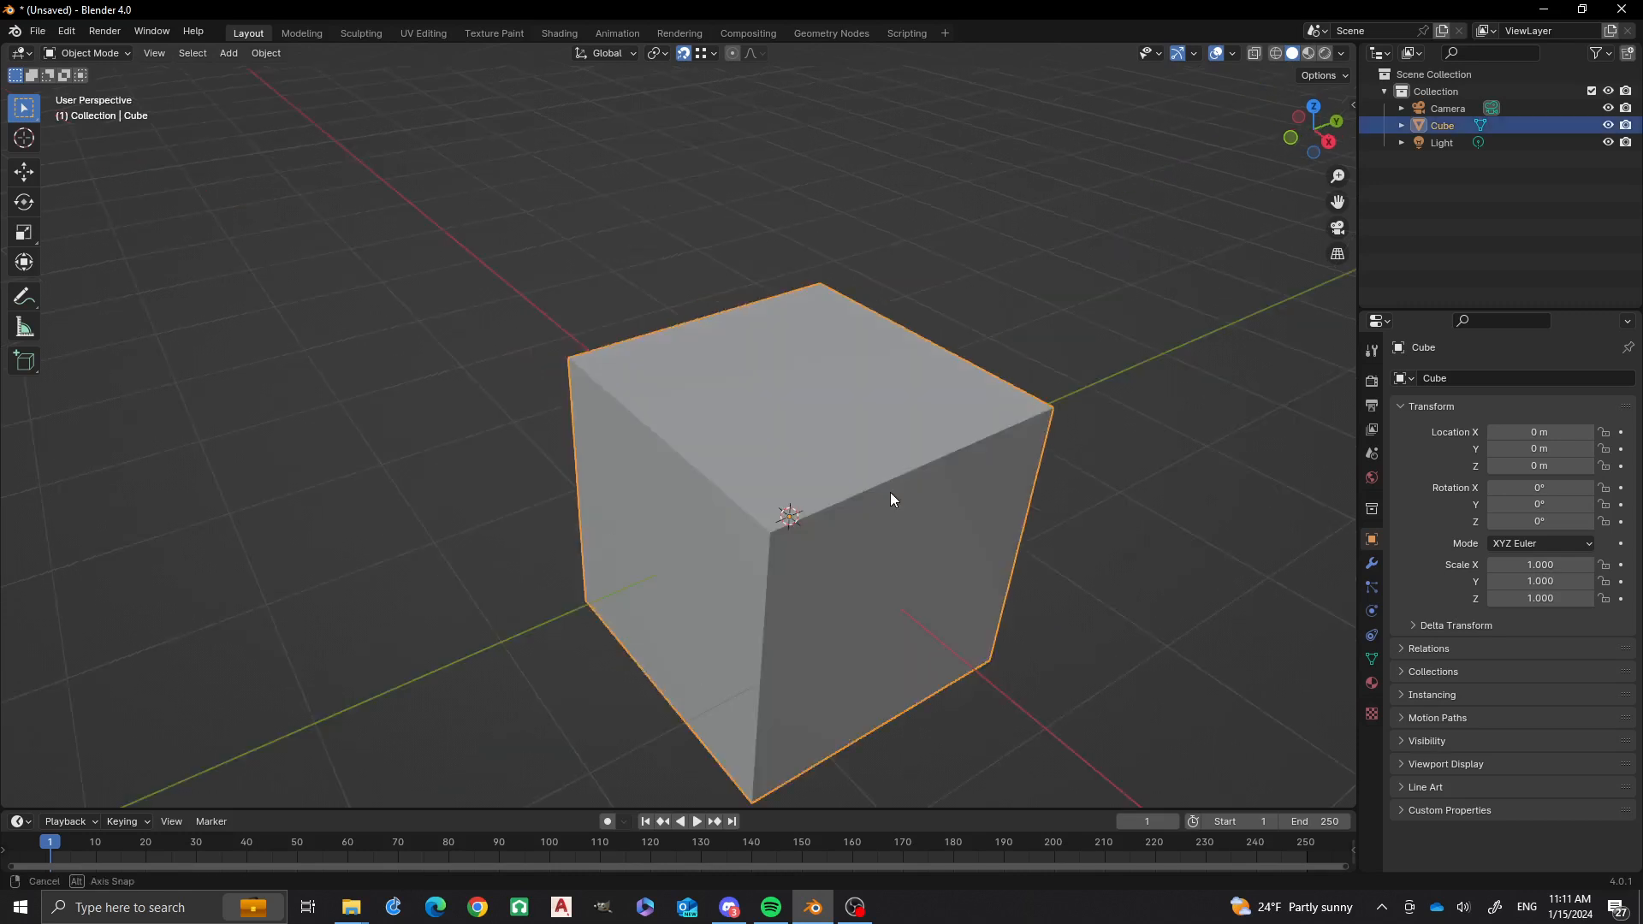
Step: Duplicate the default cube as Cube.001 and offset it diagonally so it overlaps the original
drag(890, 498, 717, 452)
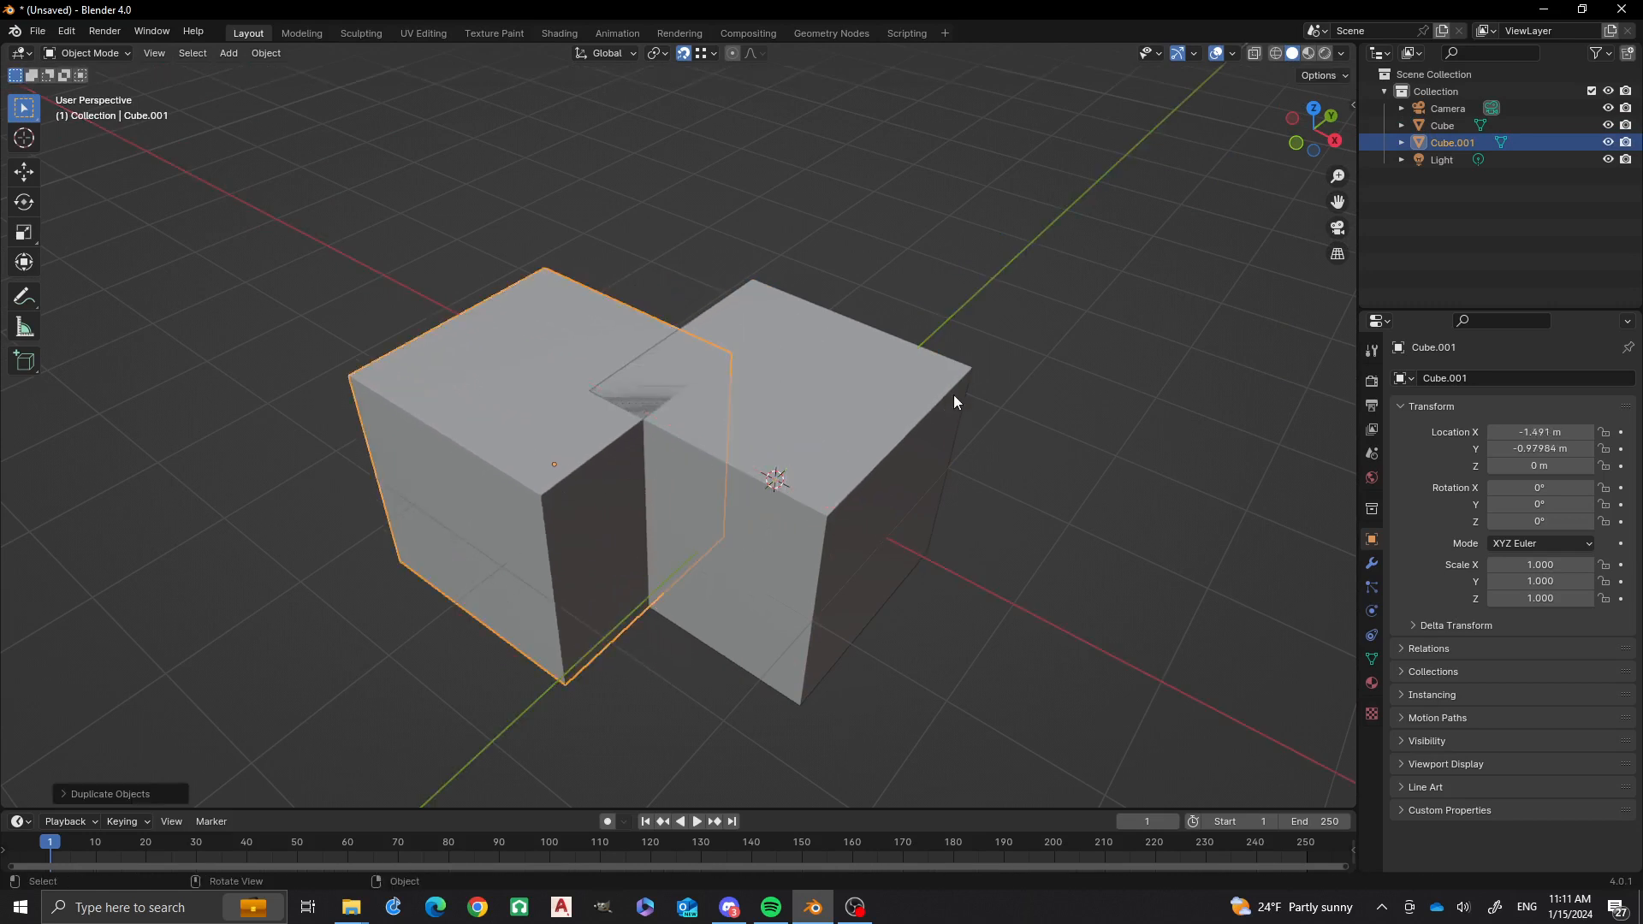
Step: View both cubes from the top (numpad 7) ready to select and join them
key(7)
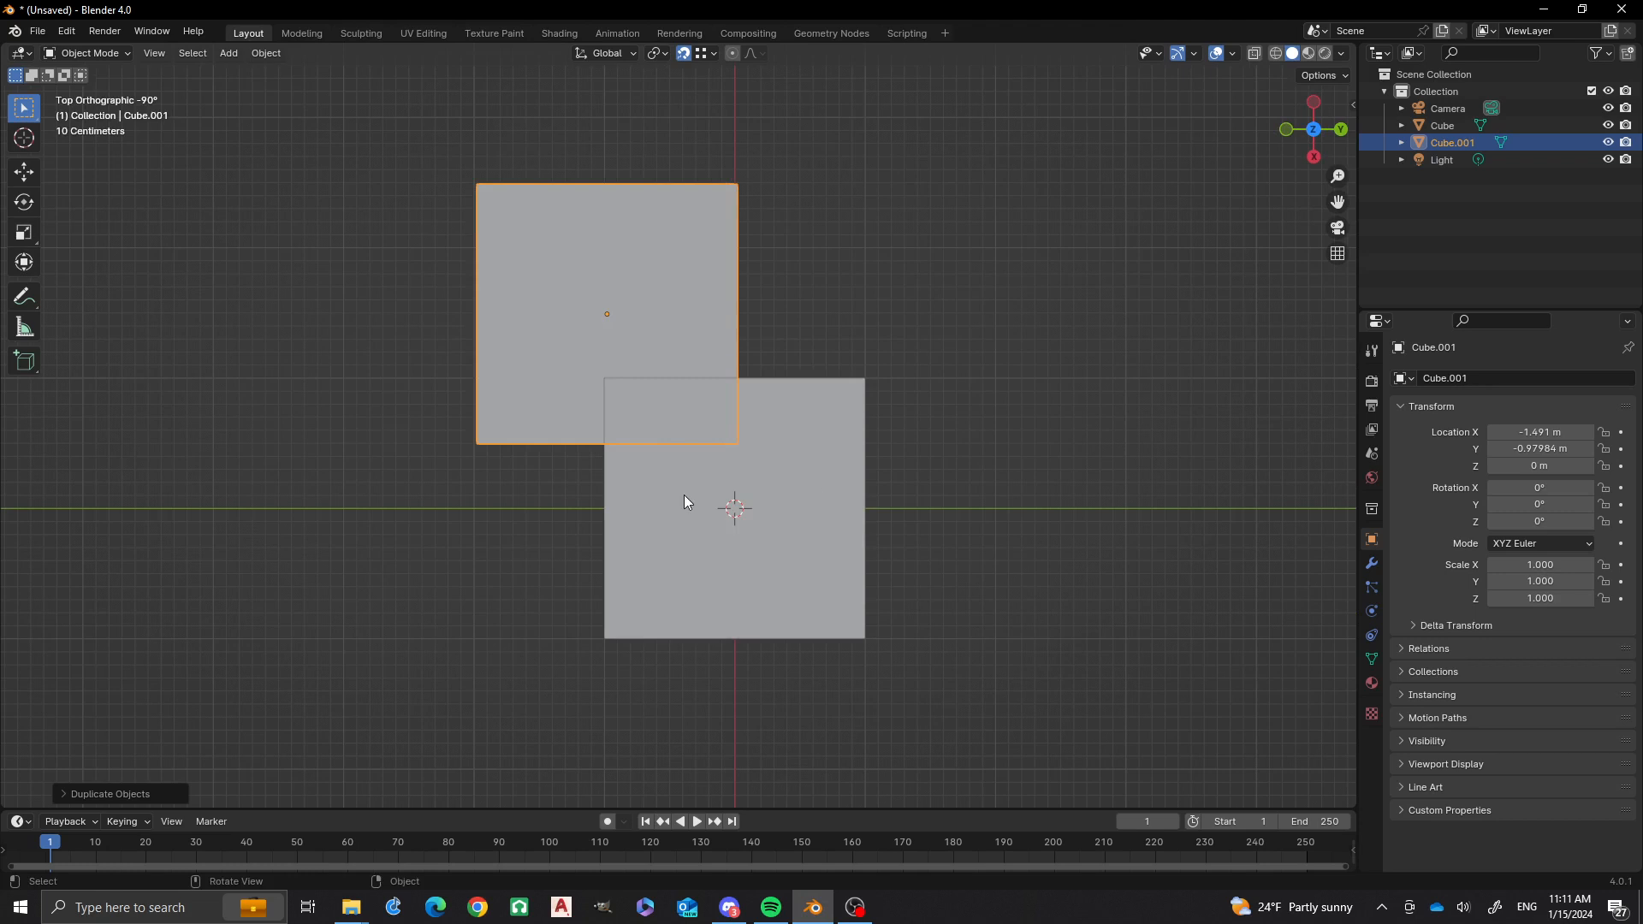
mouse_move(633, 534)
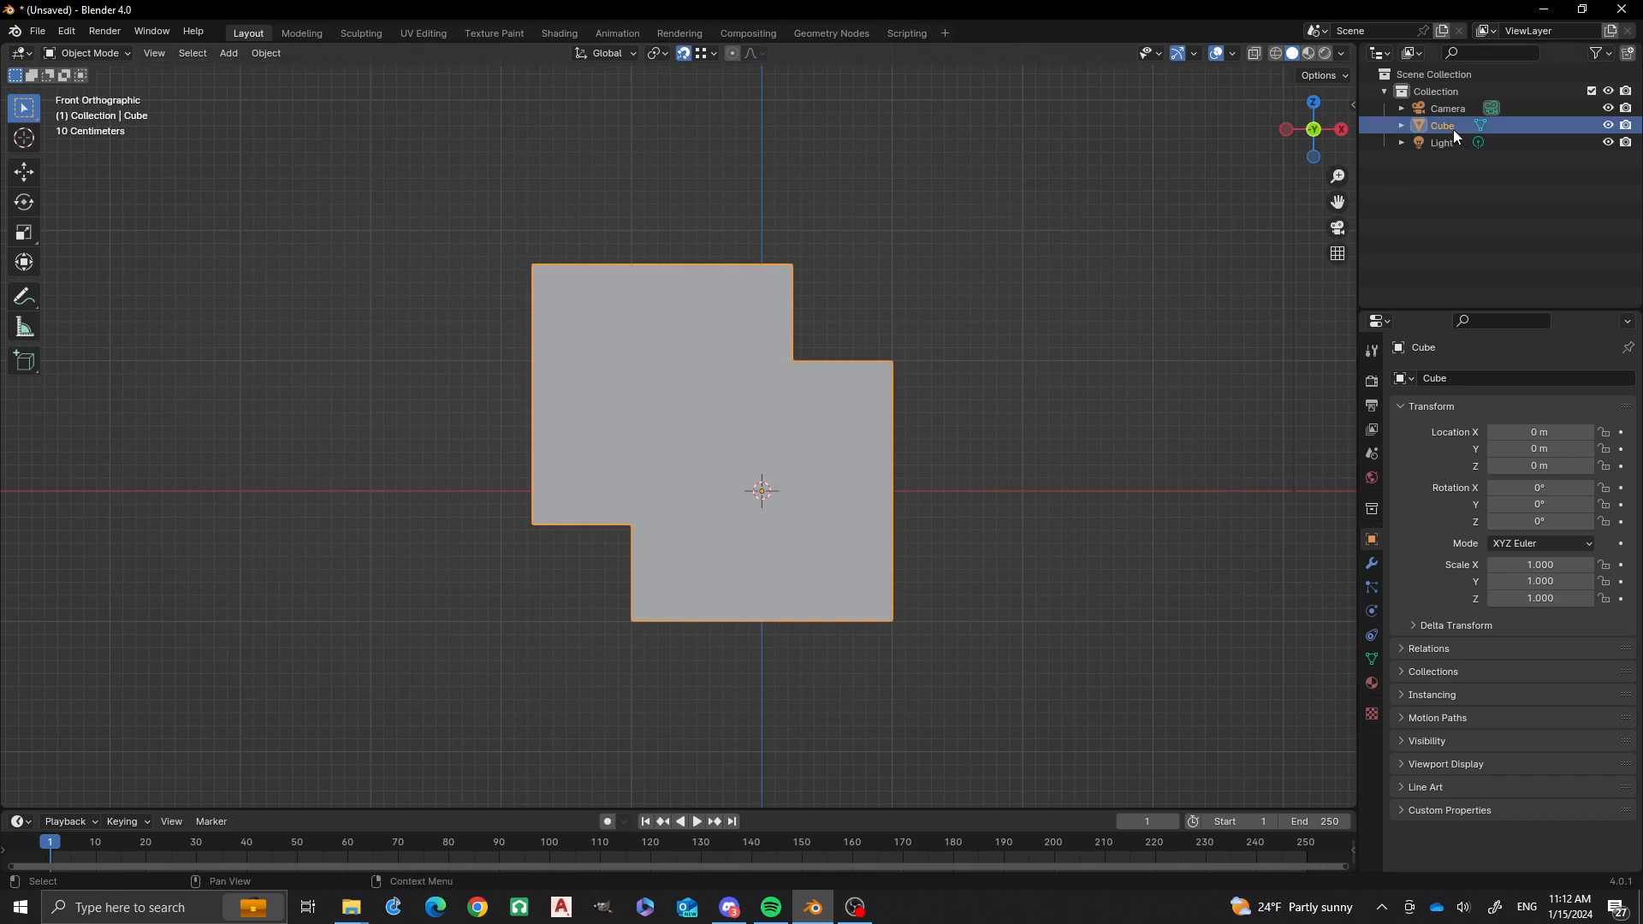
mouse_move(1451, 134)
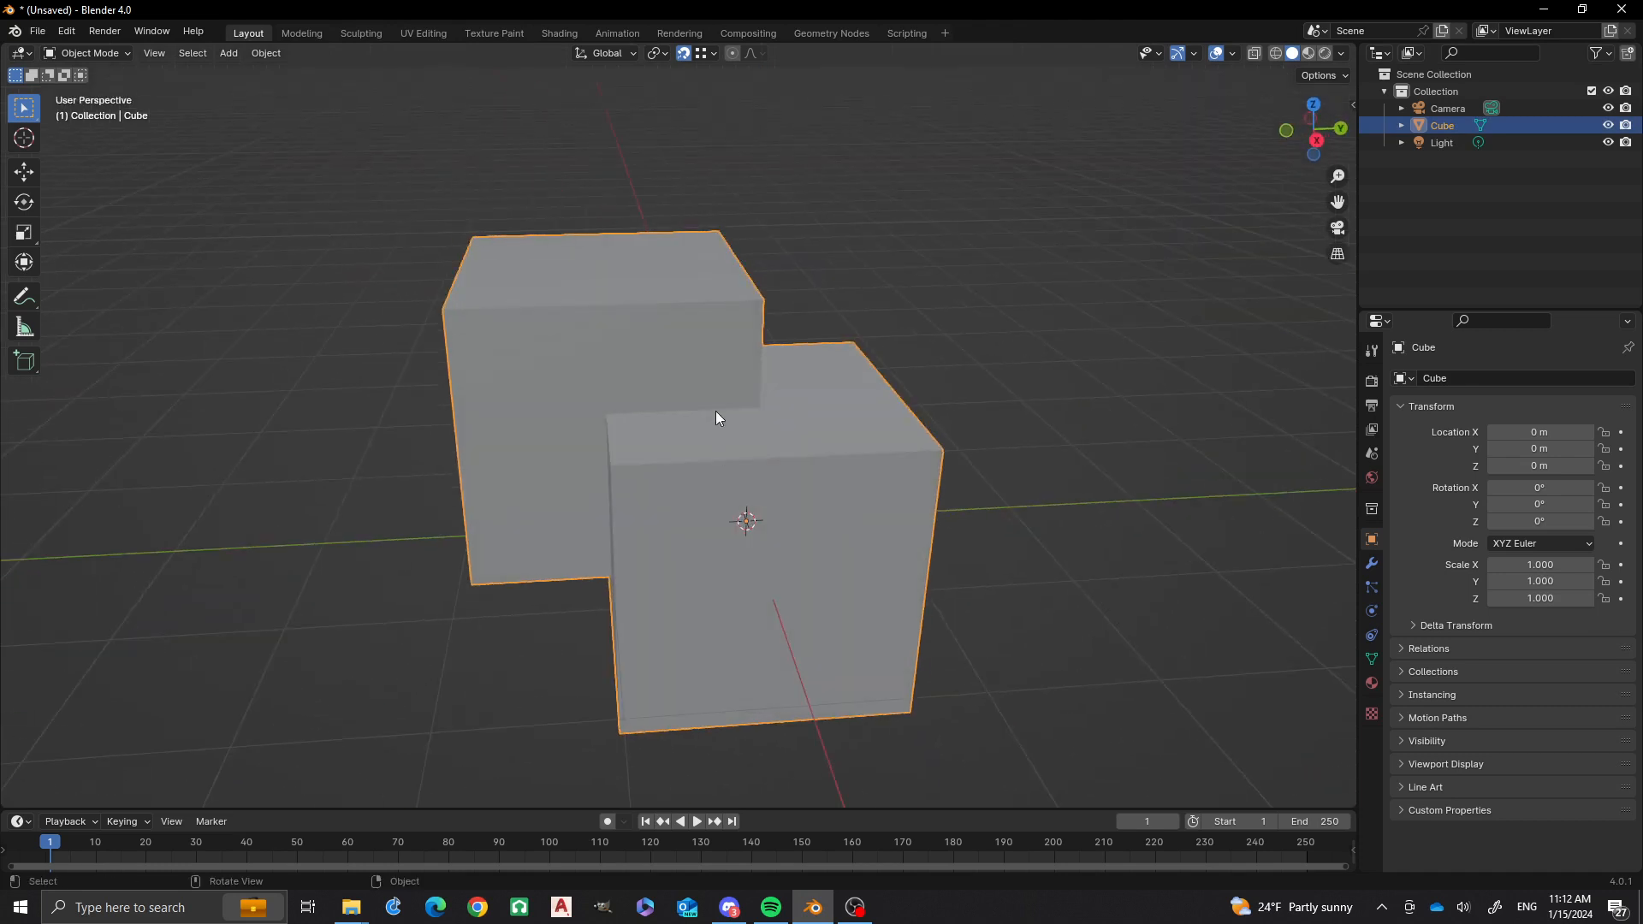
mouse_move(656, 418)
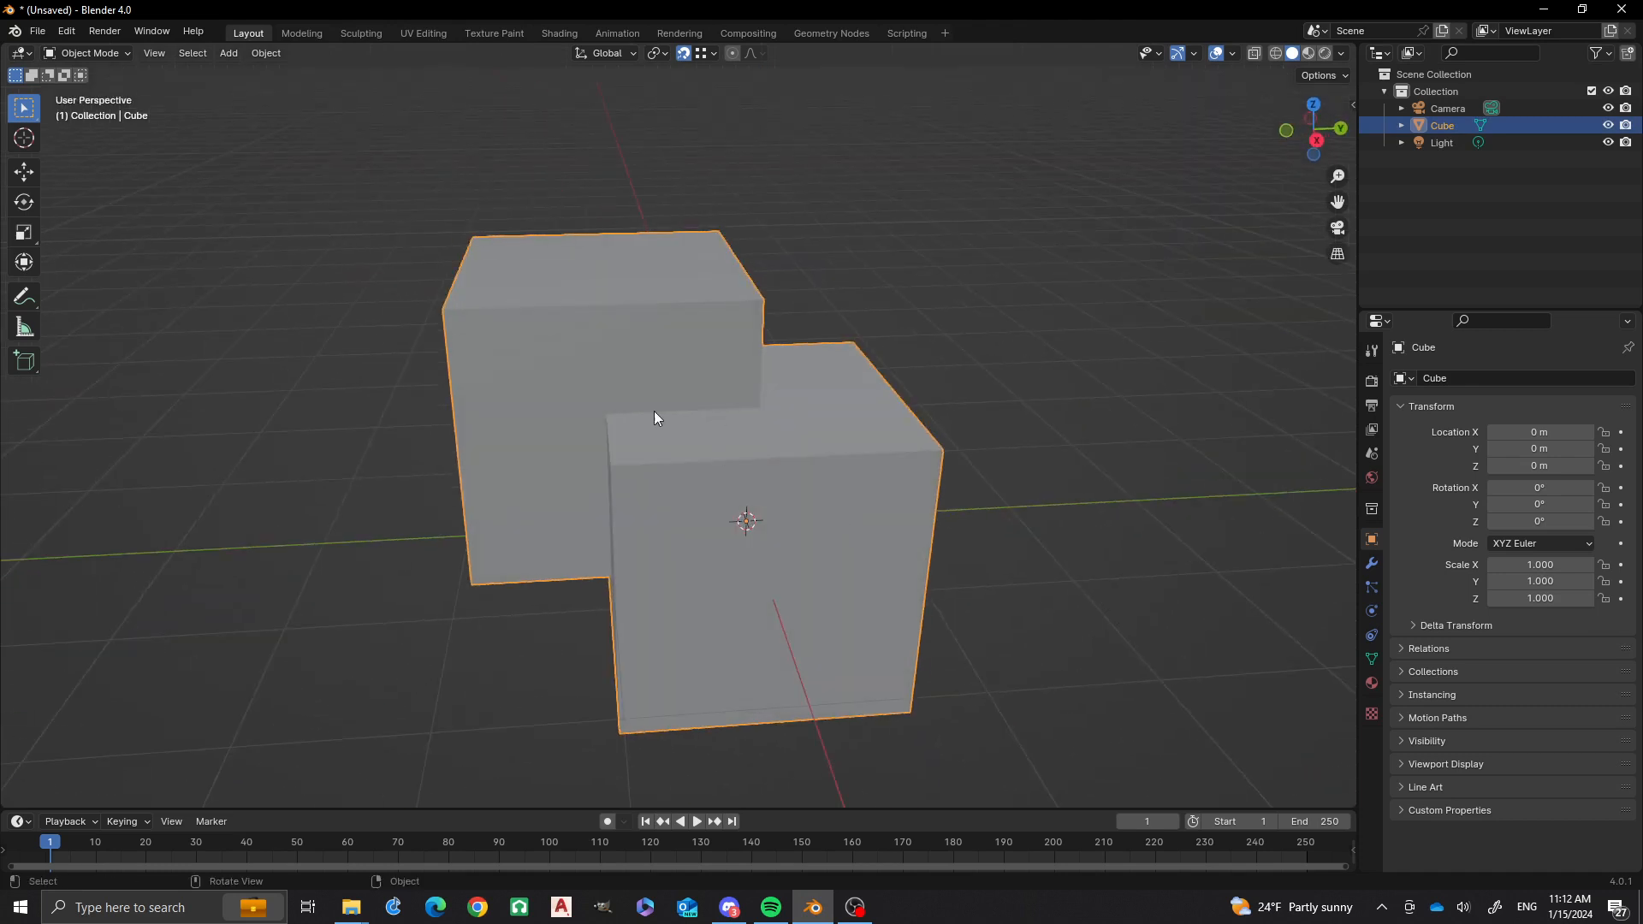
mouse_move(598, 440)
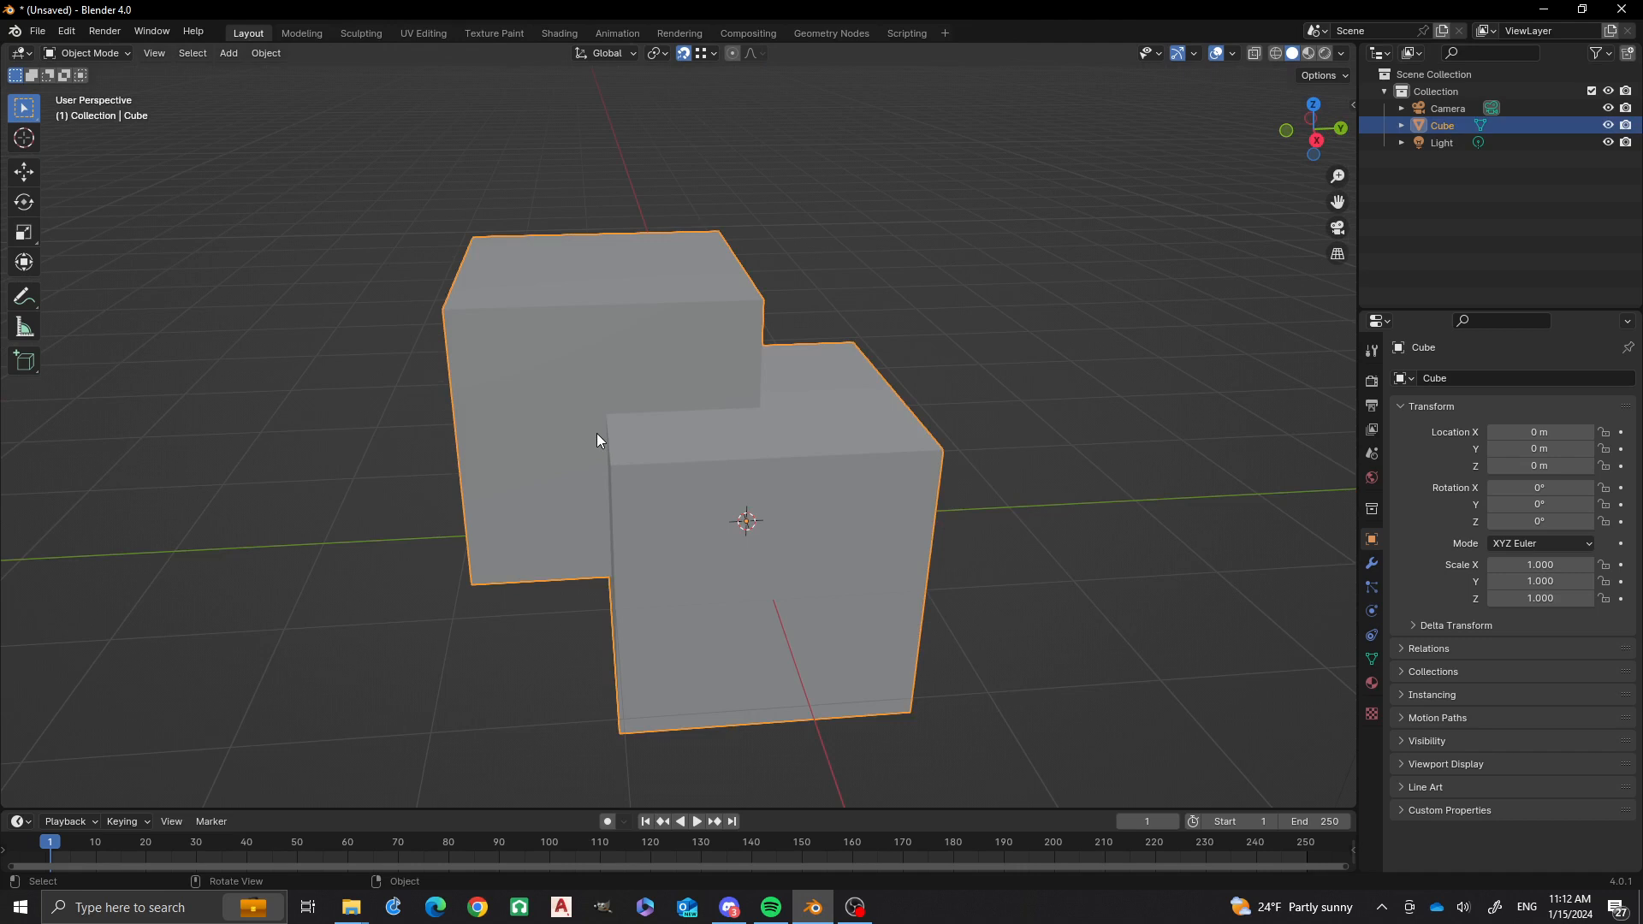
key(Tab)
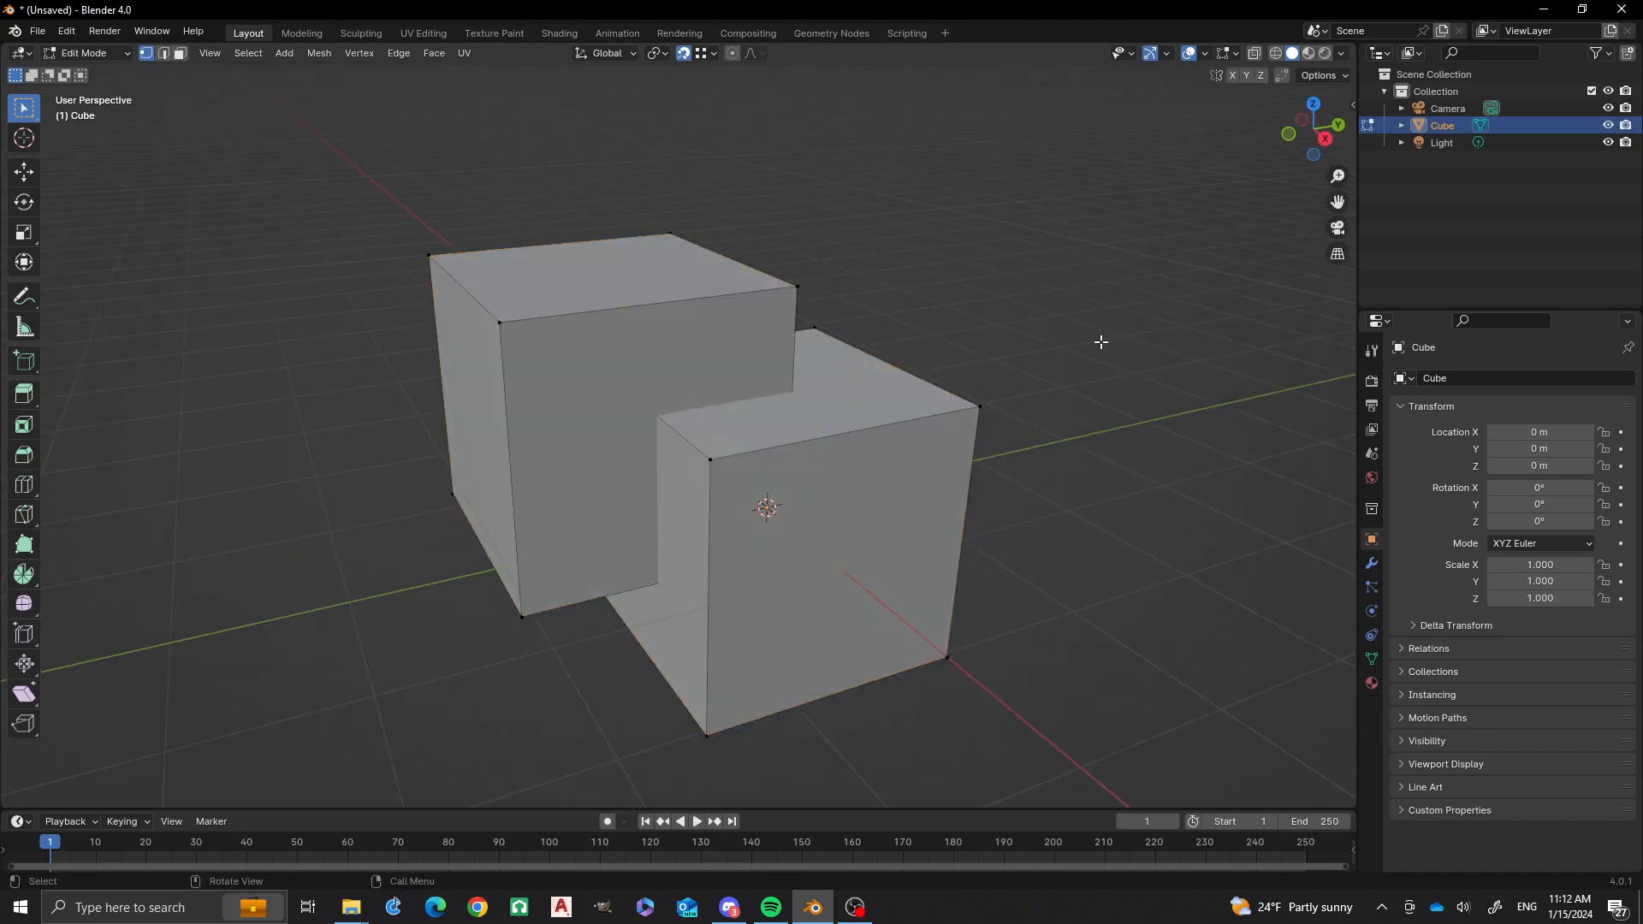
mouse_move(787, 287)
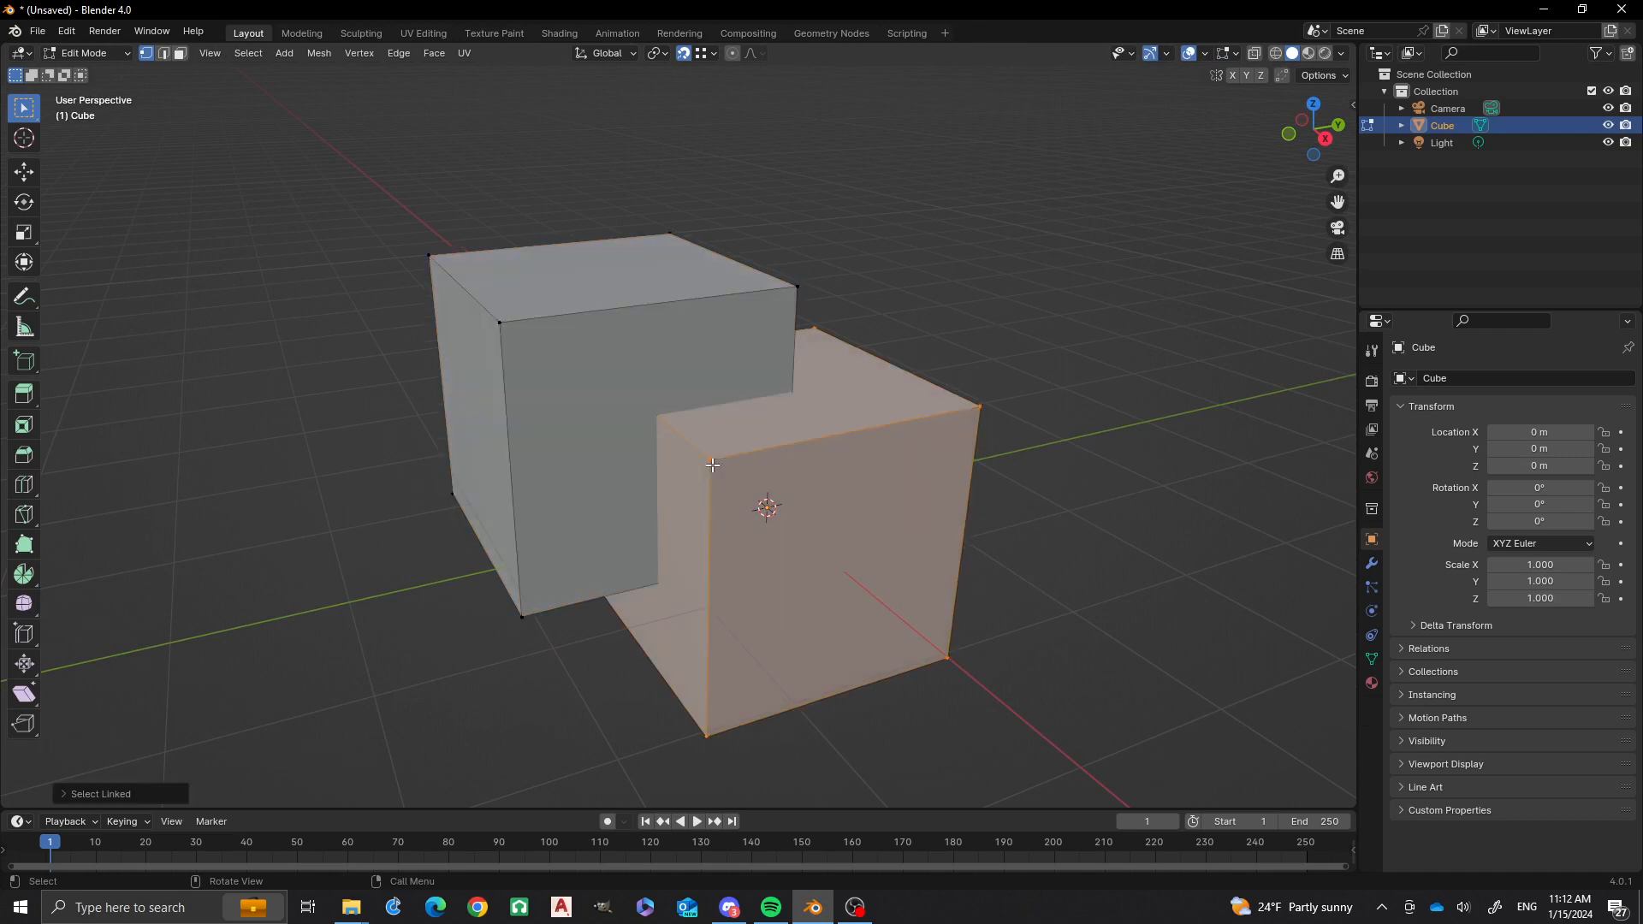
click(1003, 353)
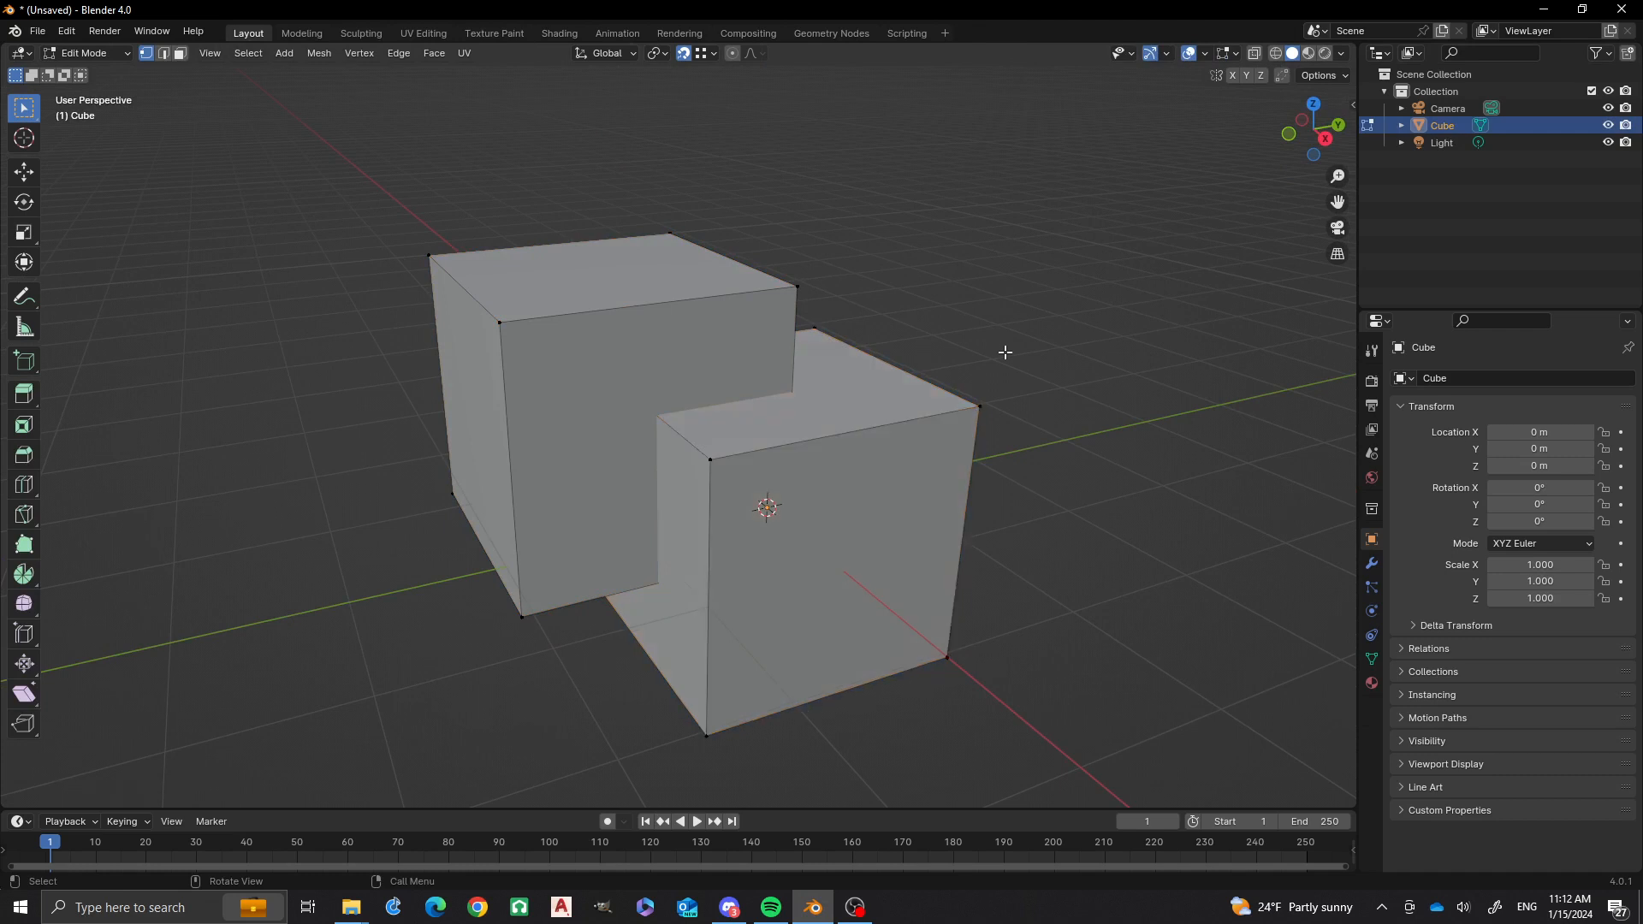
mouse_move(784, 491)
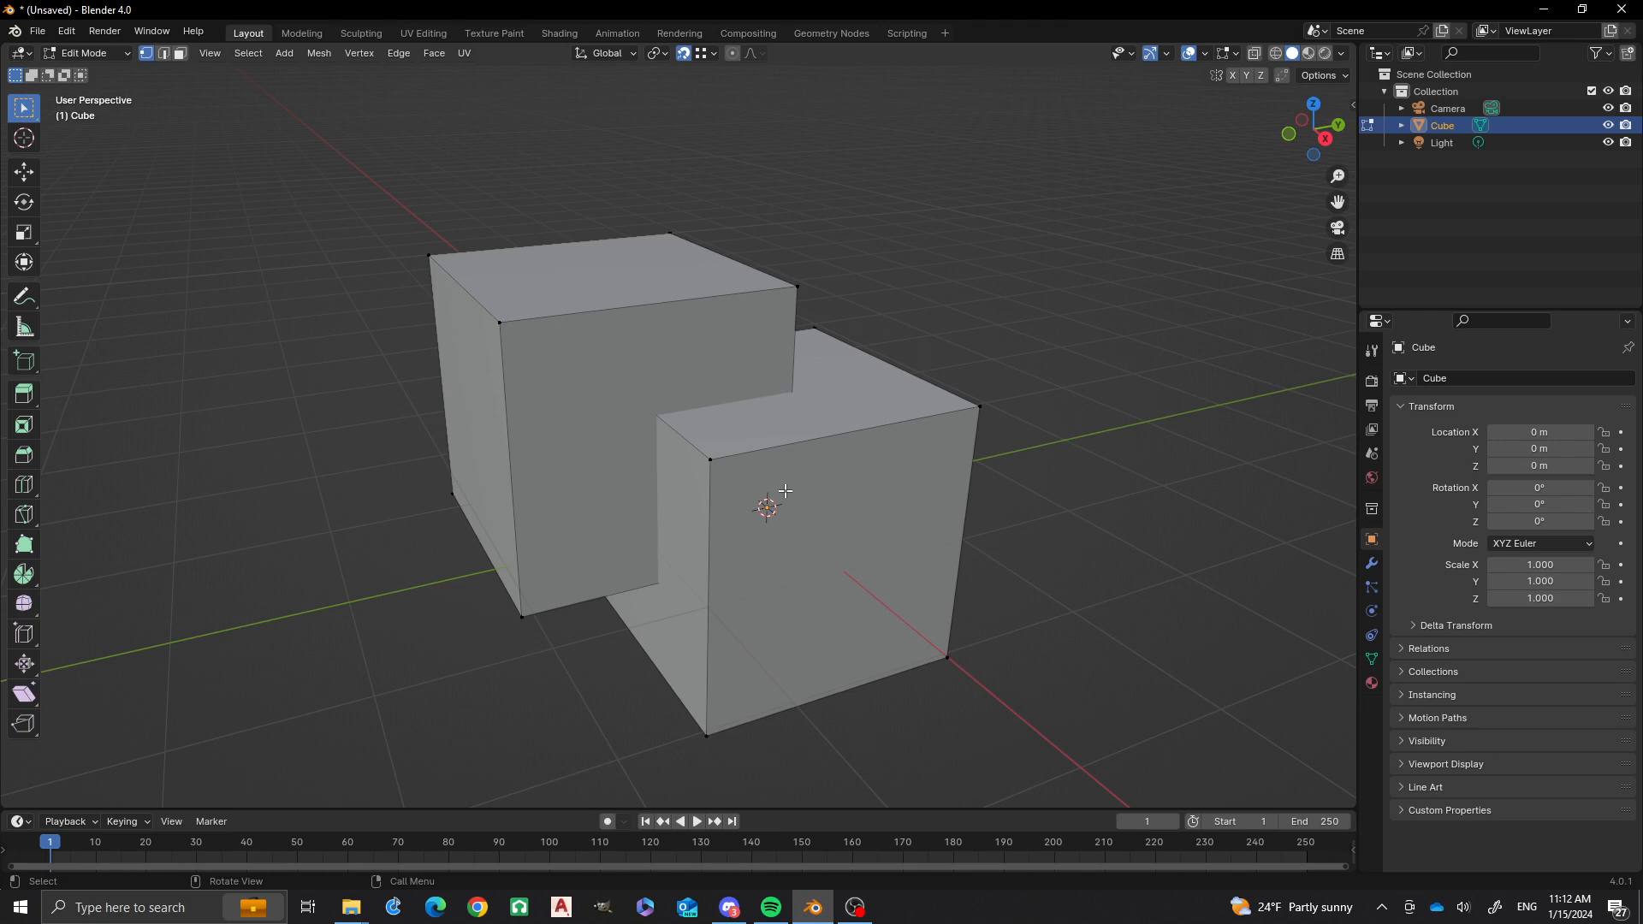
mouse_move(650, 393)
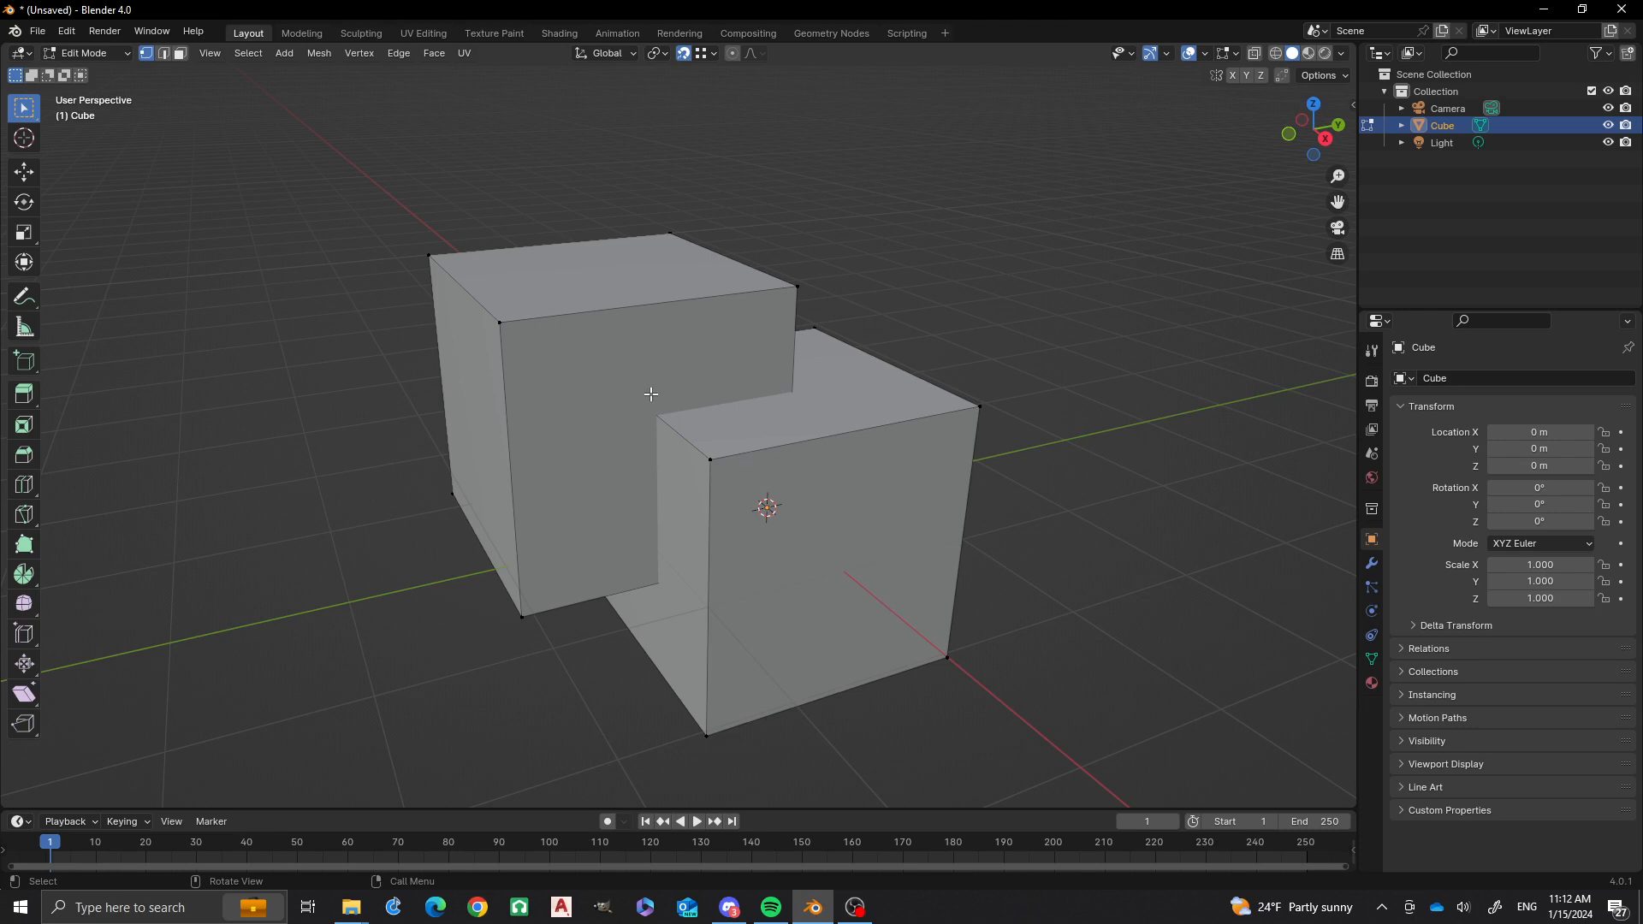
mouse_move(640, 473)
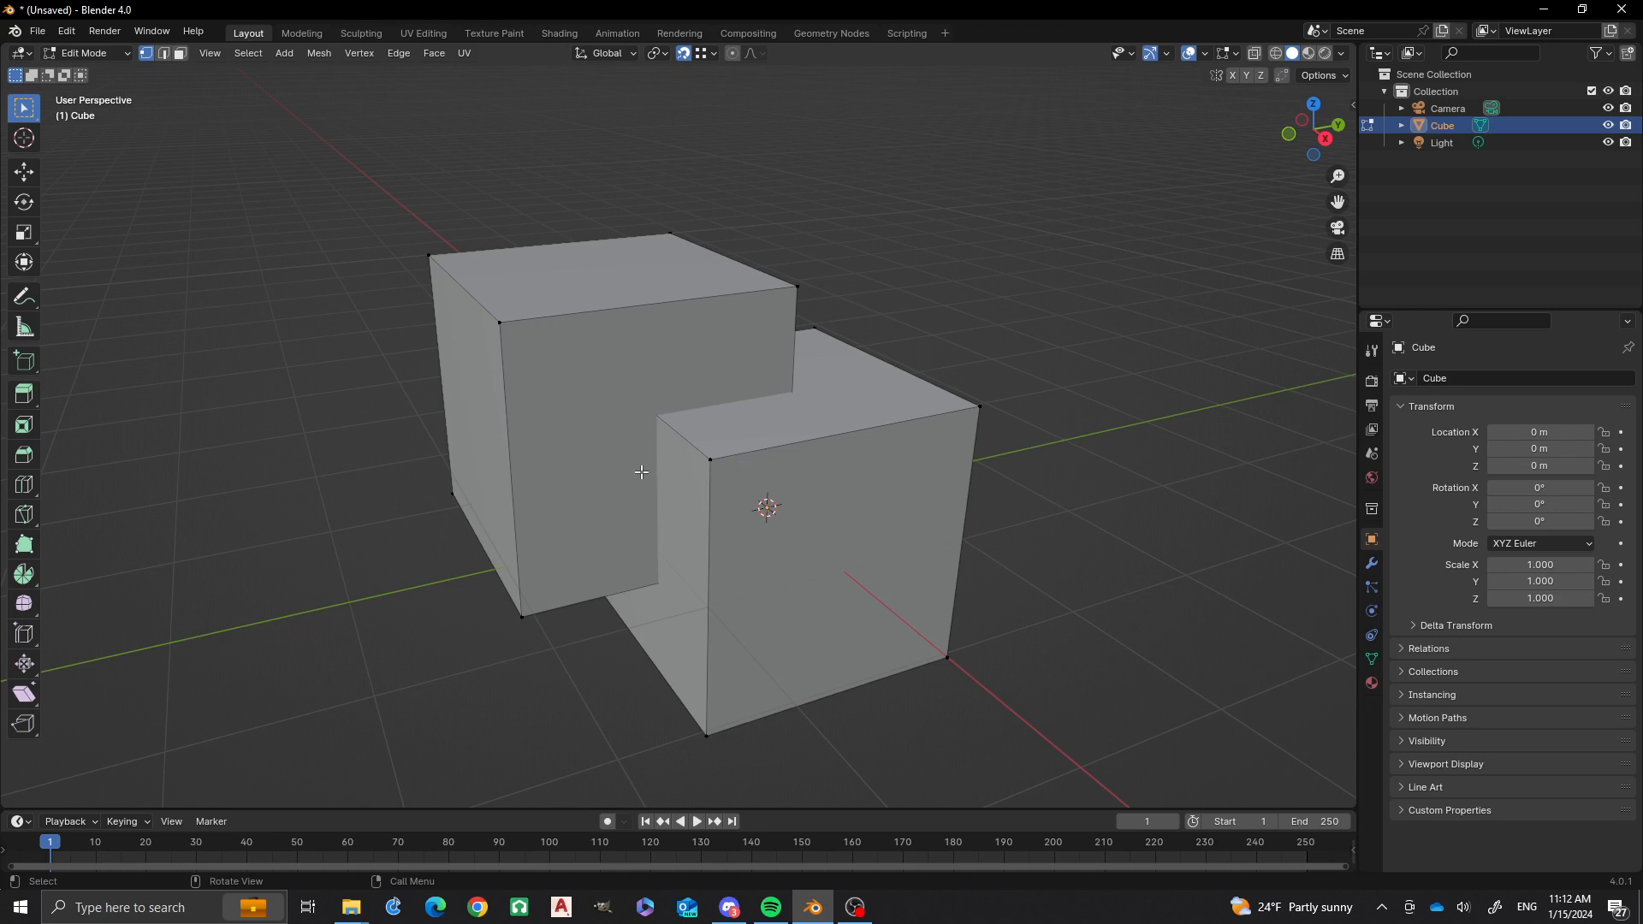
key(Tab)
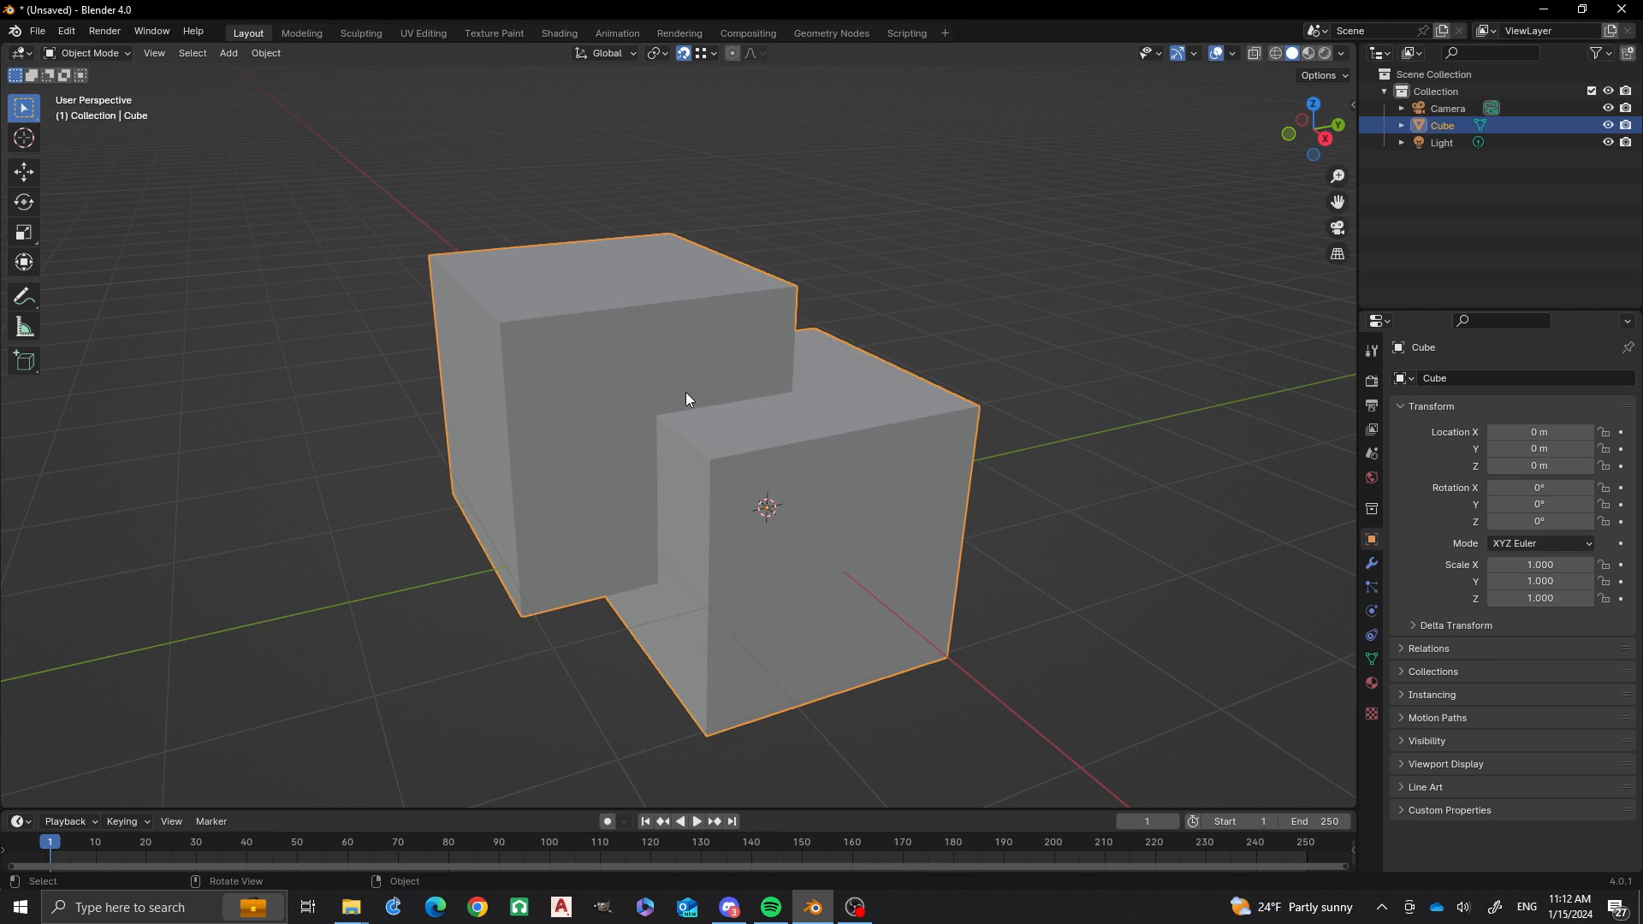
mouse_move(704, 544)
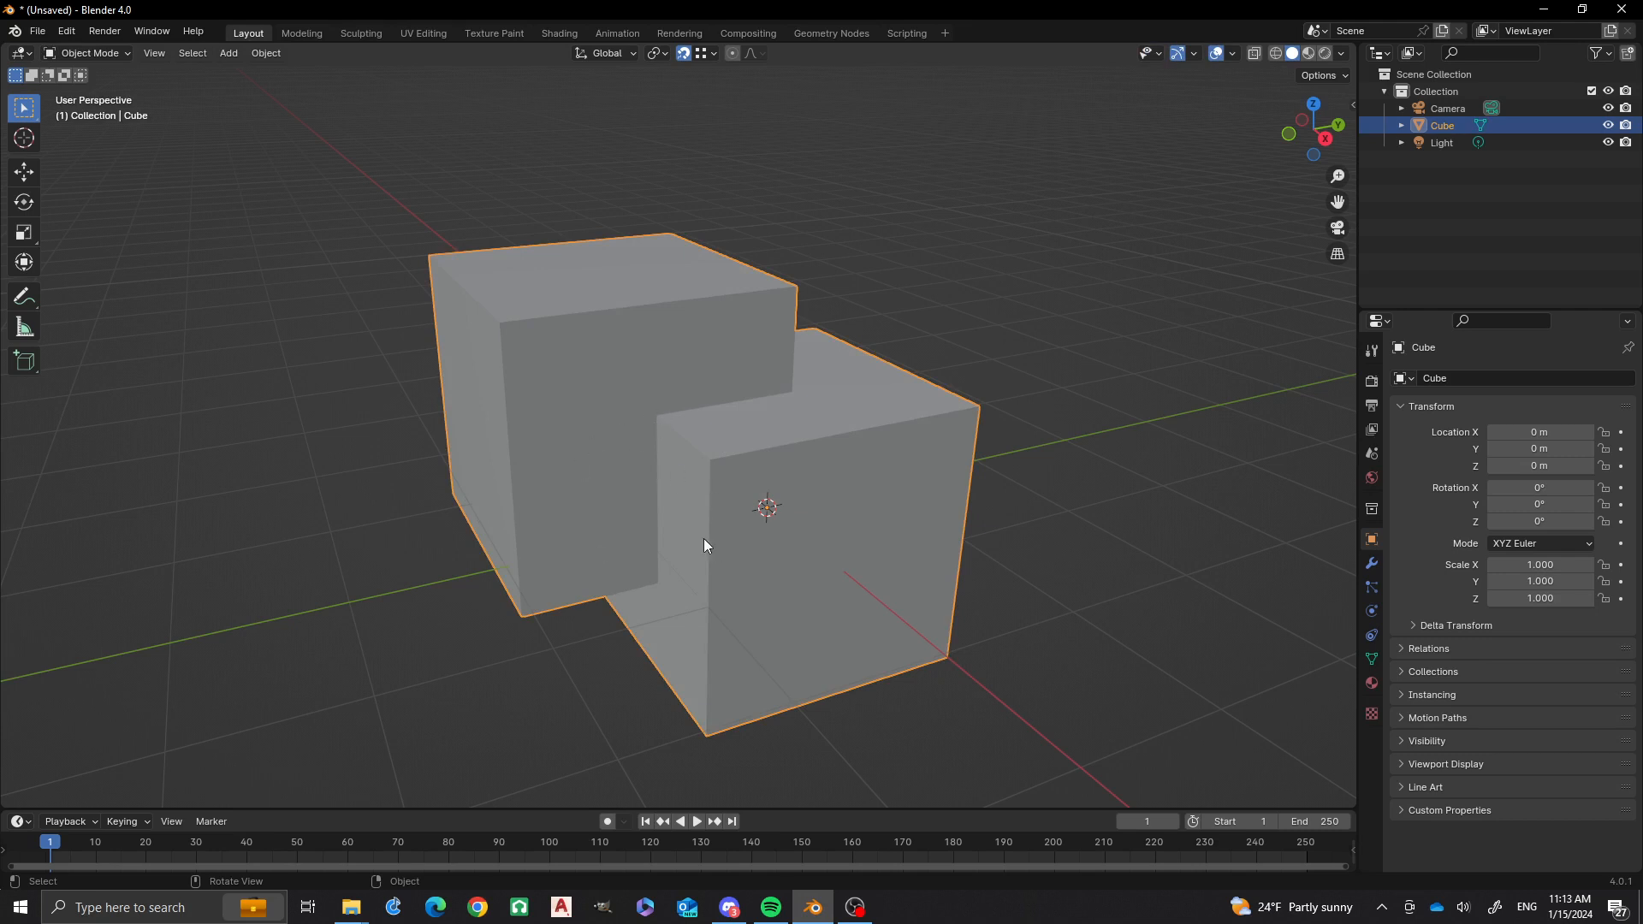
mouse_move(553, 536)
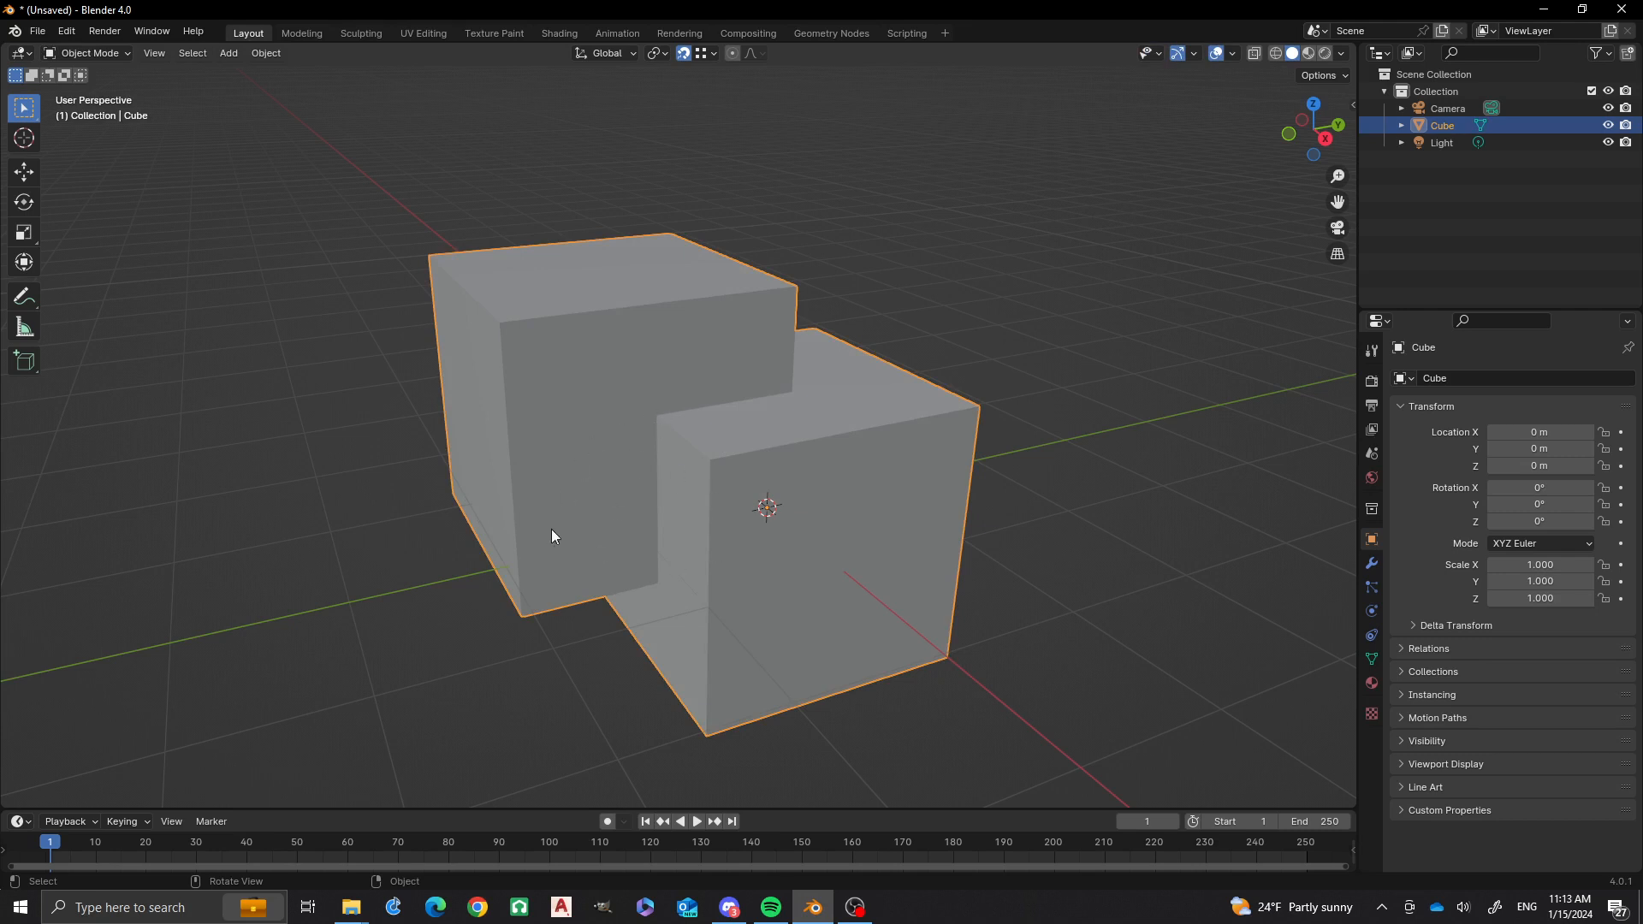
mouse_move(617, 496)
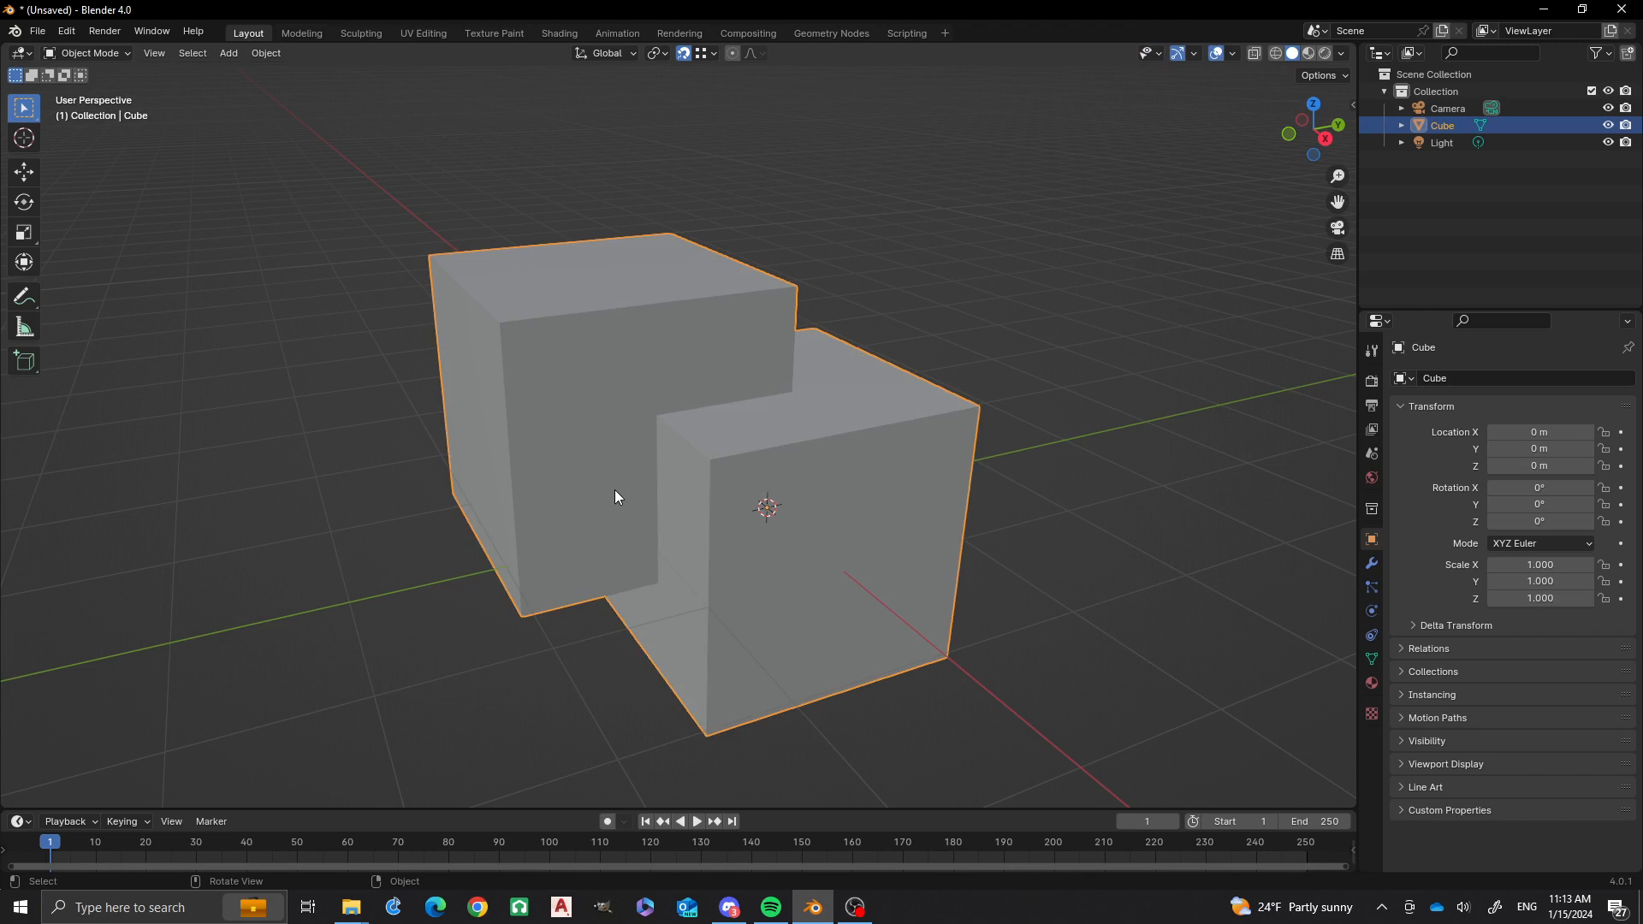